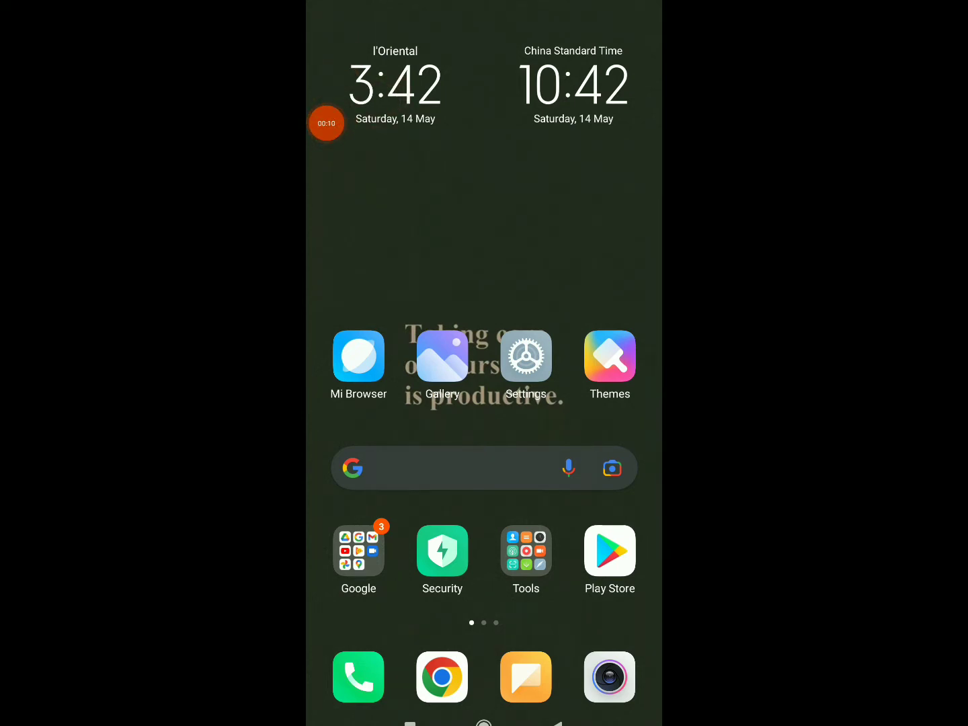
# - Swipe to the home screen's second page of apps where imo sits
pyautogui.hscroll(-3)
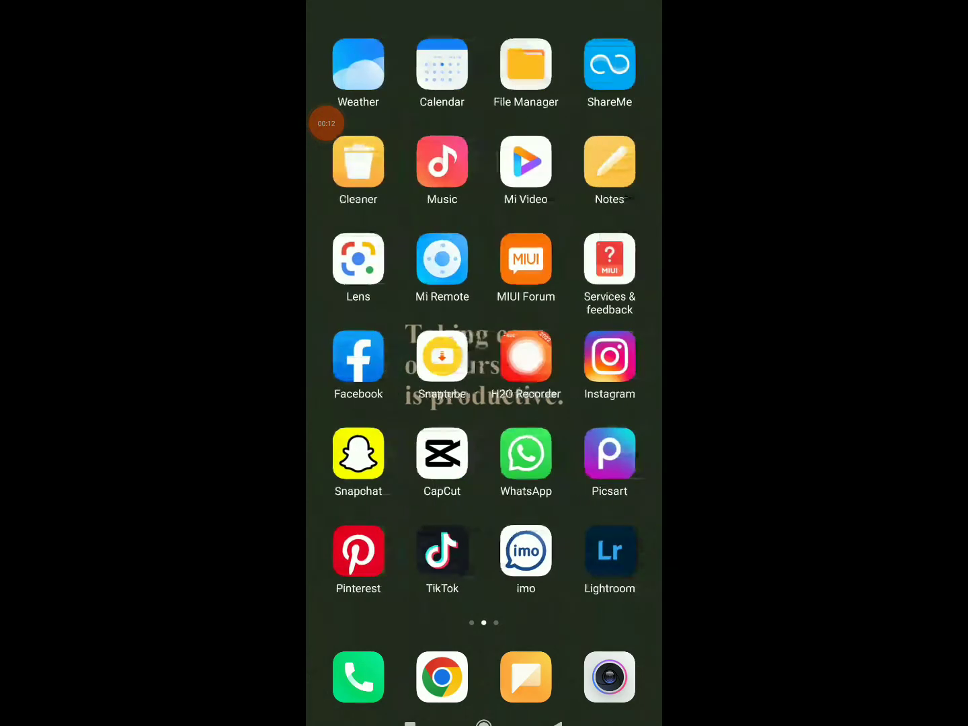
# - Launch imo into the newly added contact's empty one-to-one chat
pyautogui.click(526, 552)
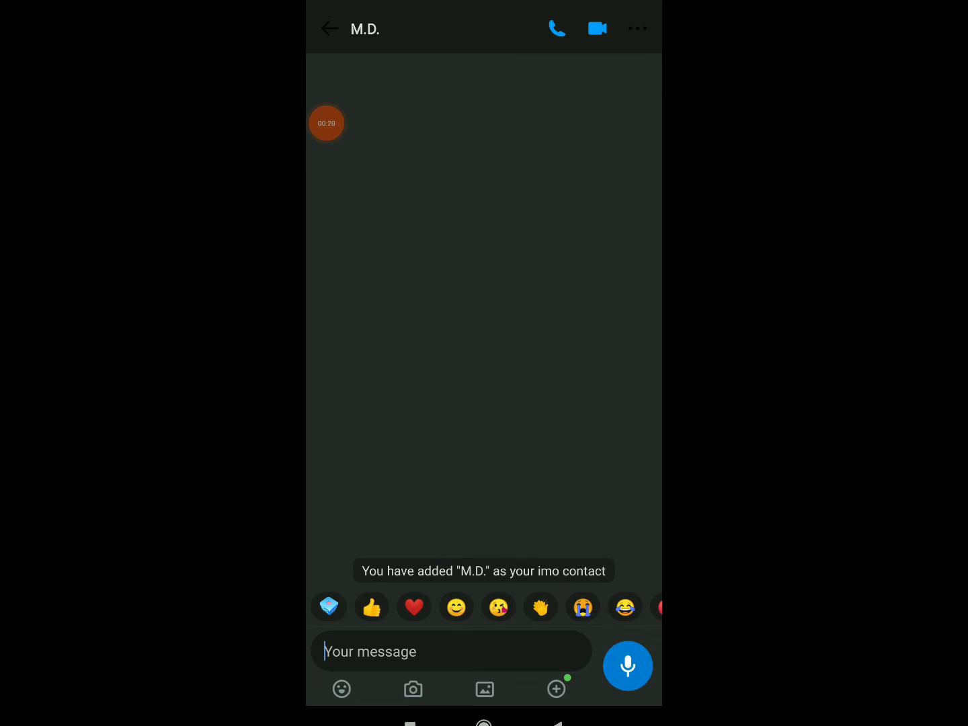
# - From the chat's settings menu, start Search in Conversation with an empty query
pyautogui.click(637, 28)
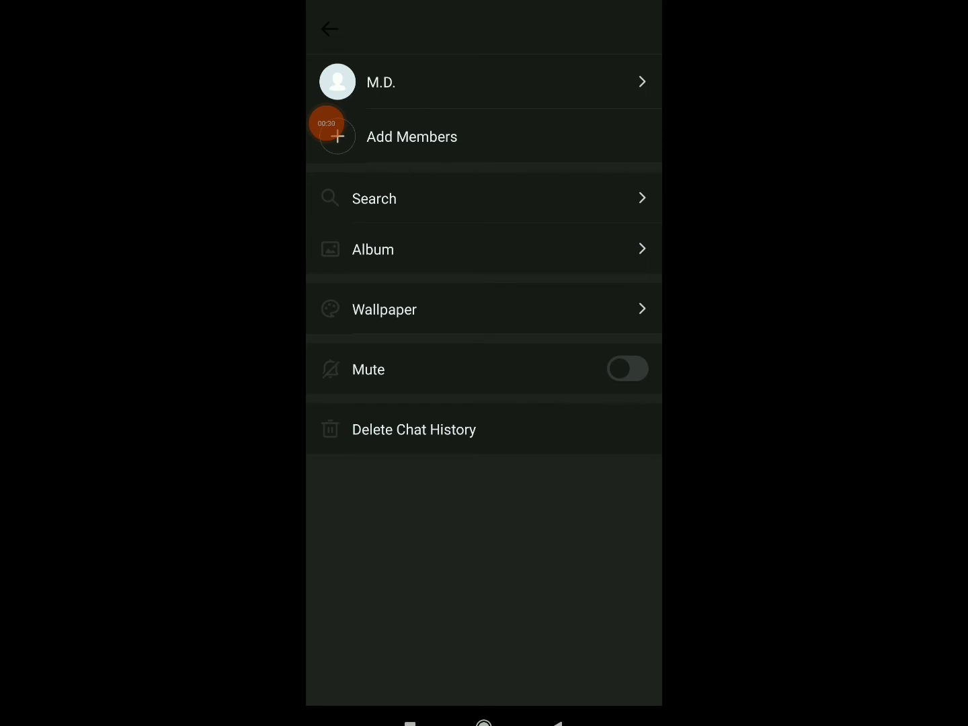
pyautogui.click(374, 197)
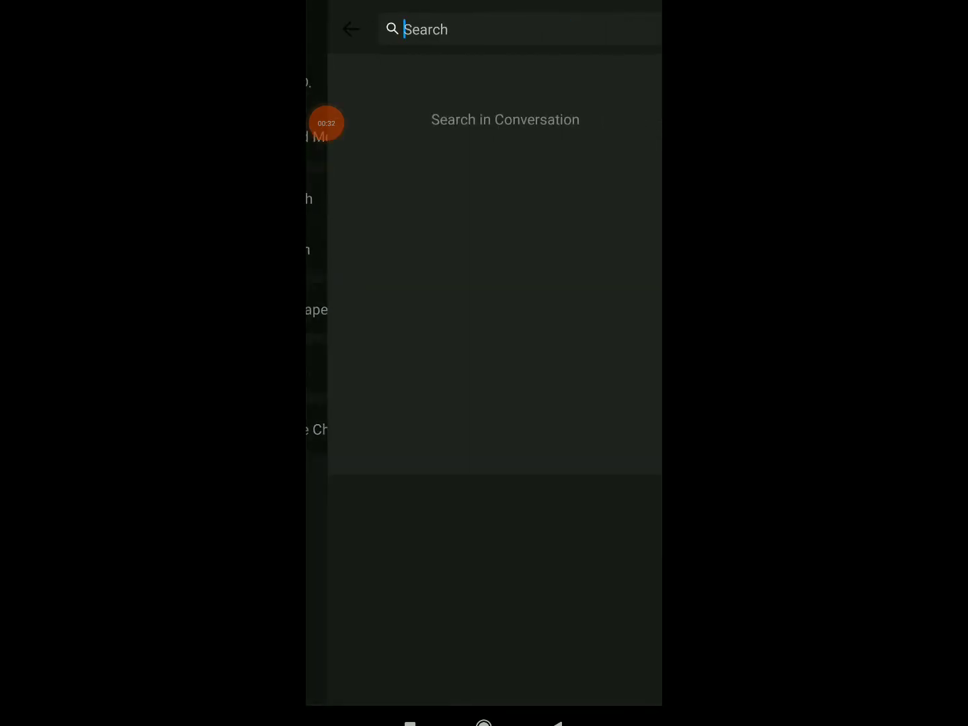